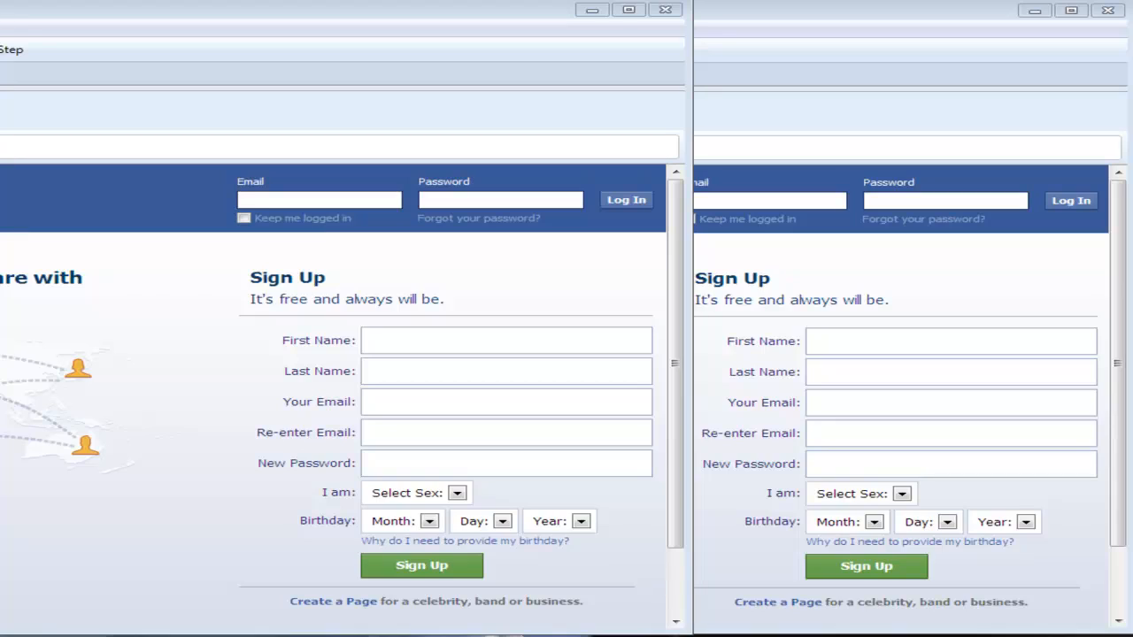
mouse_move(227, 13)
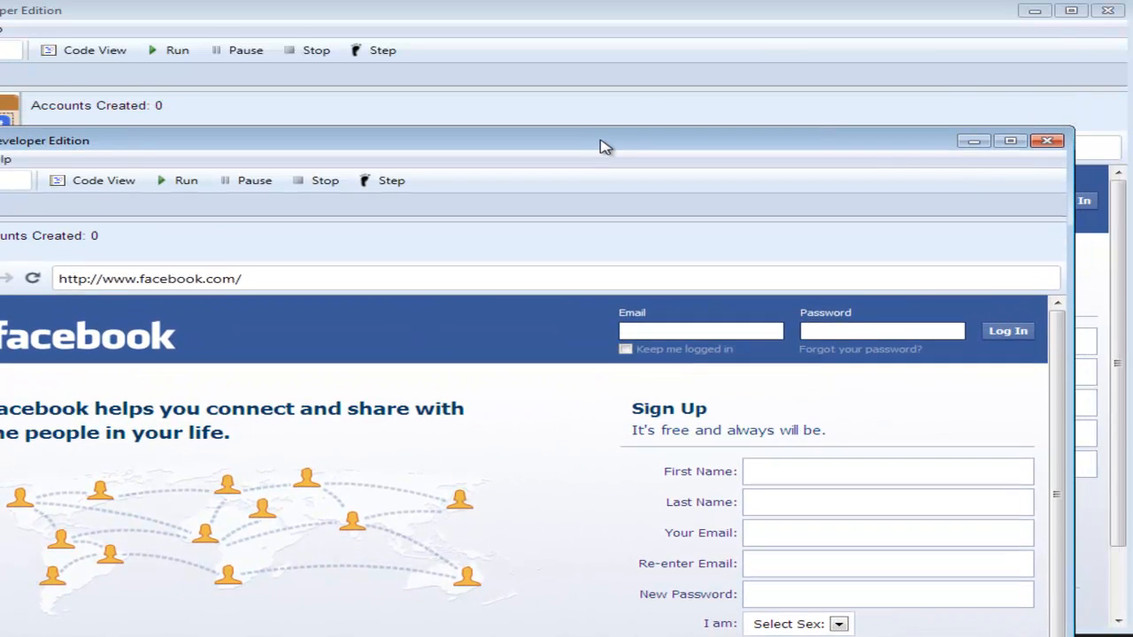
mouse_move(157, 183)
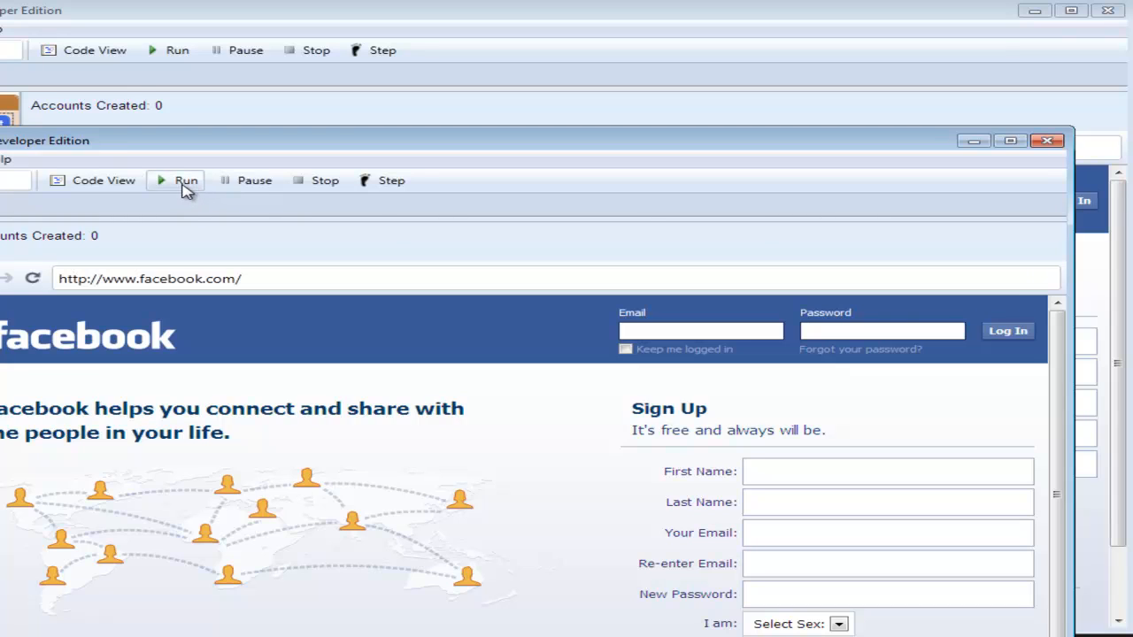
mouse_move(170, 54)
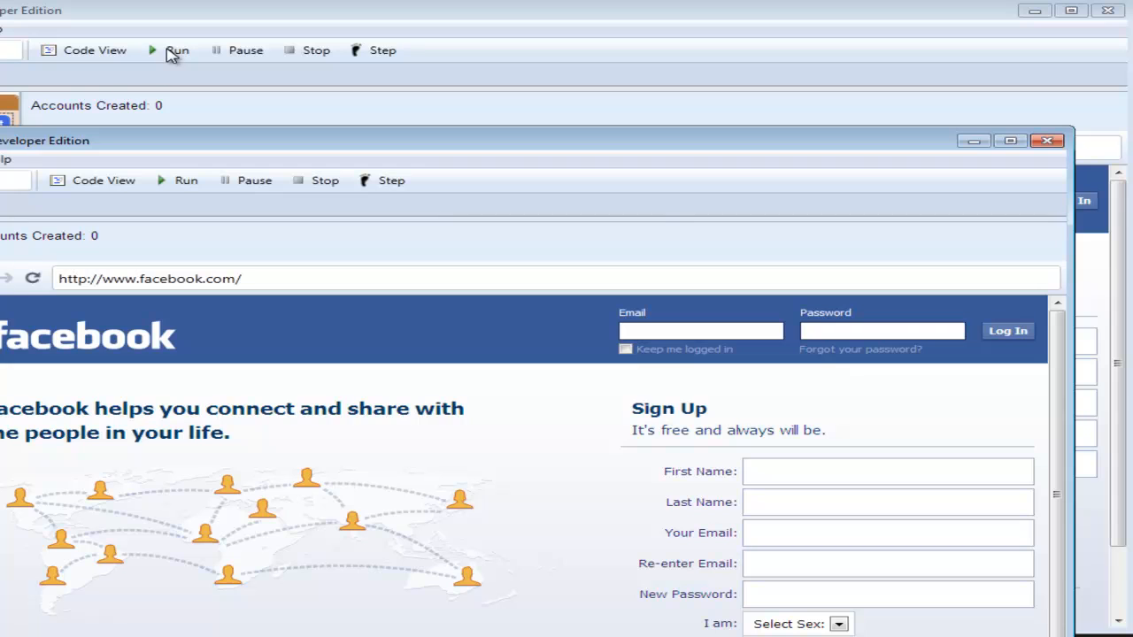
mouse_move(171, 190)
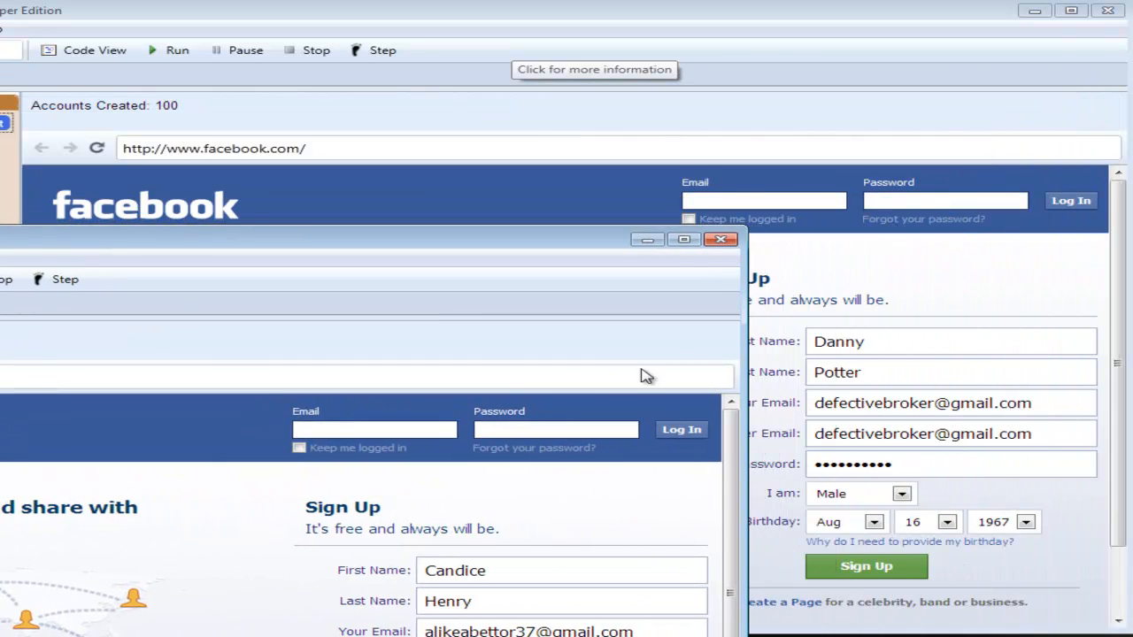
mouse_move(661, 246)
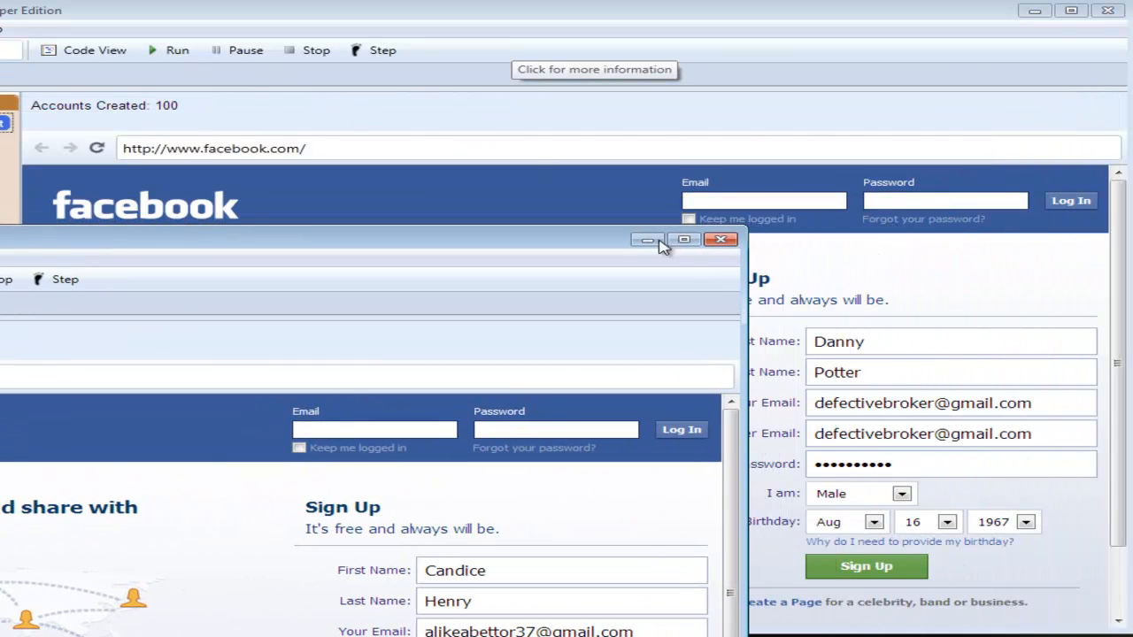
mouse_move(789, 351)
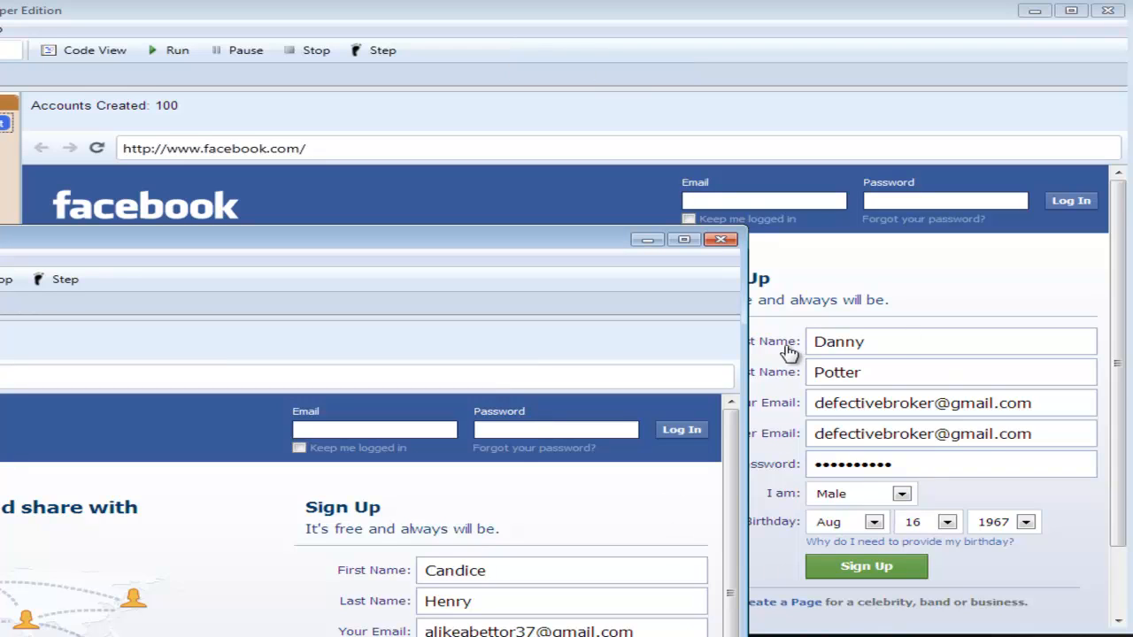
mouse_move(803, 518)
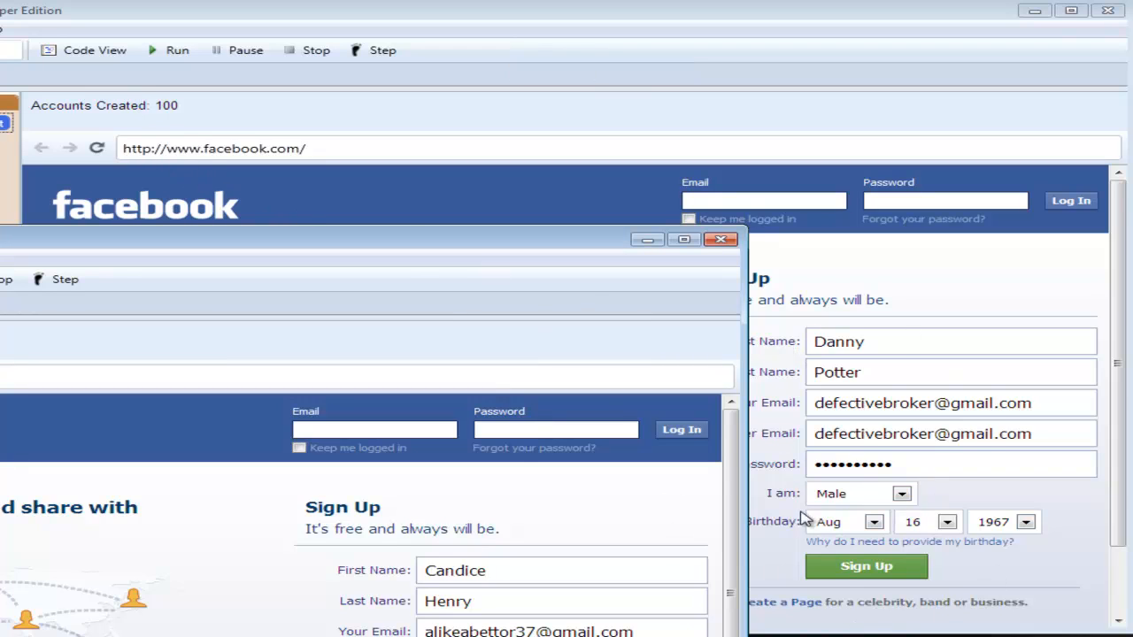
mouse_move(854, 566)
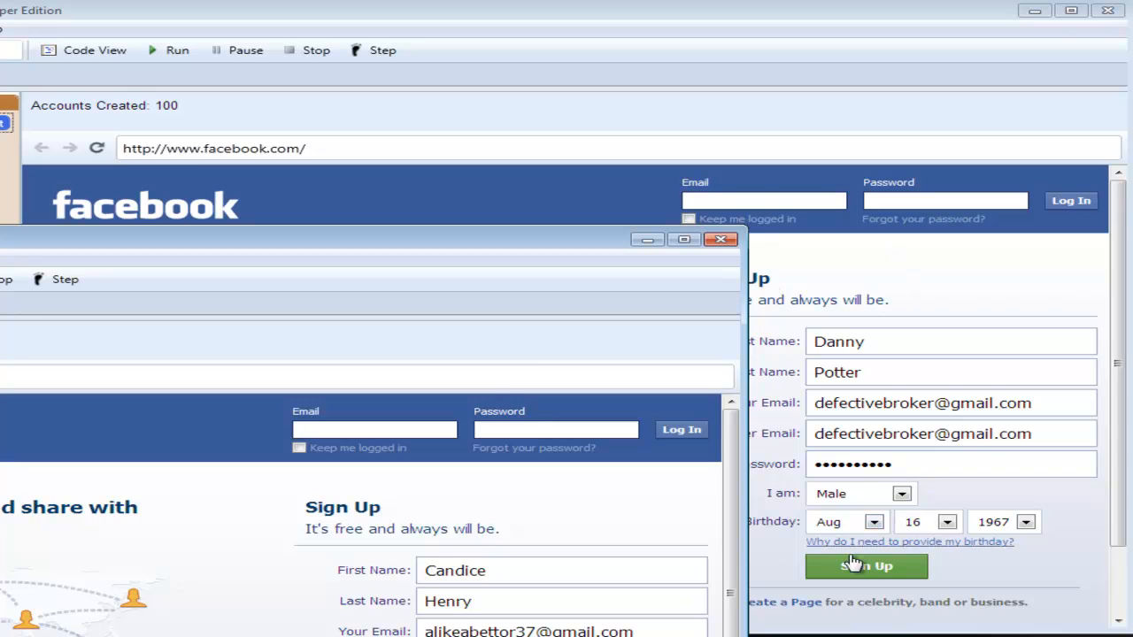
mouse_move(813, 455)
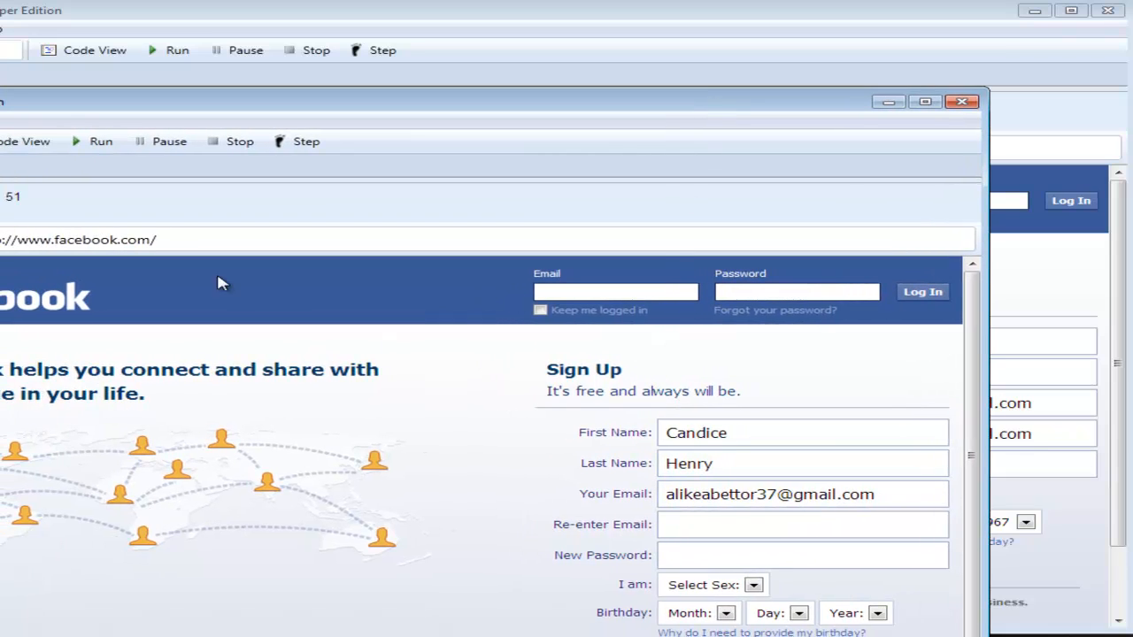
mouse_move(468, 450)
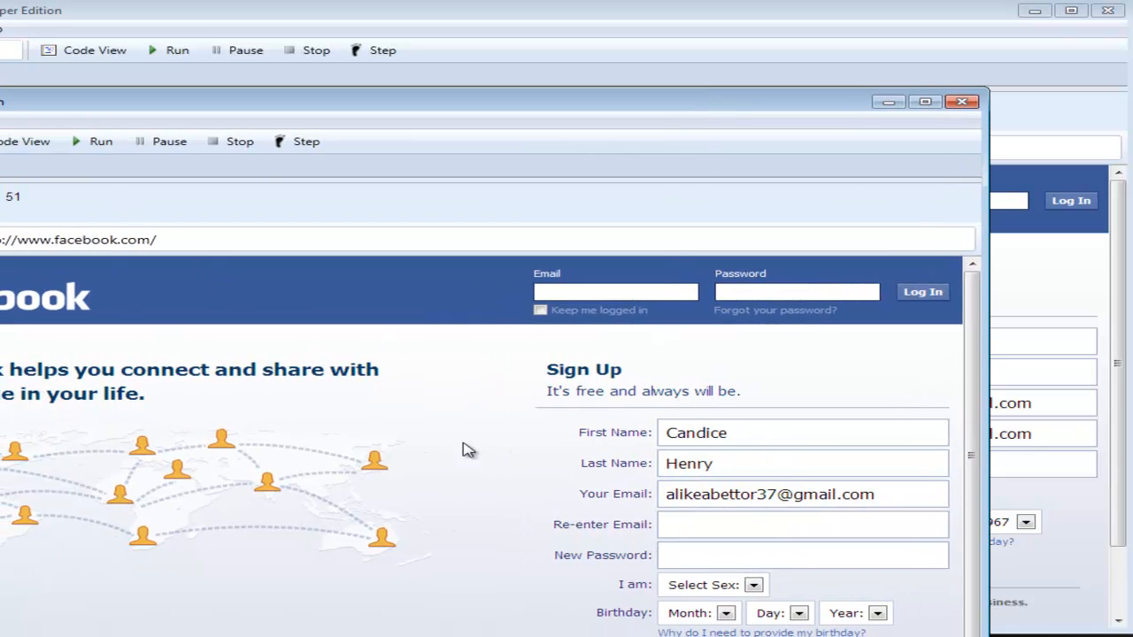